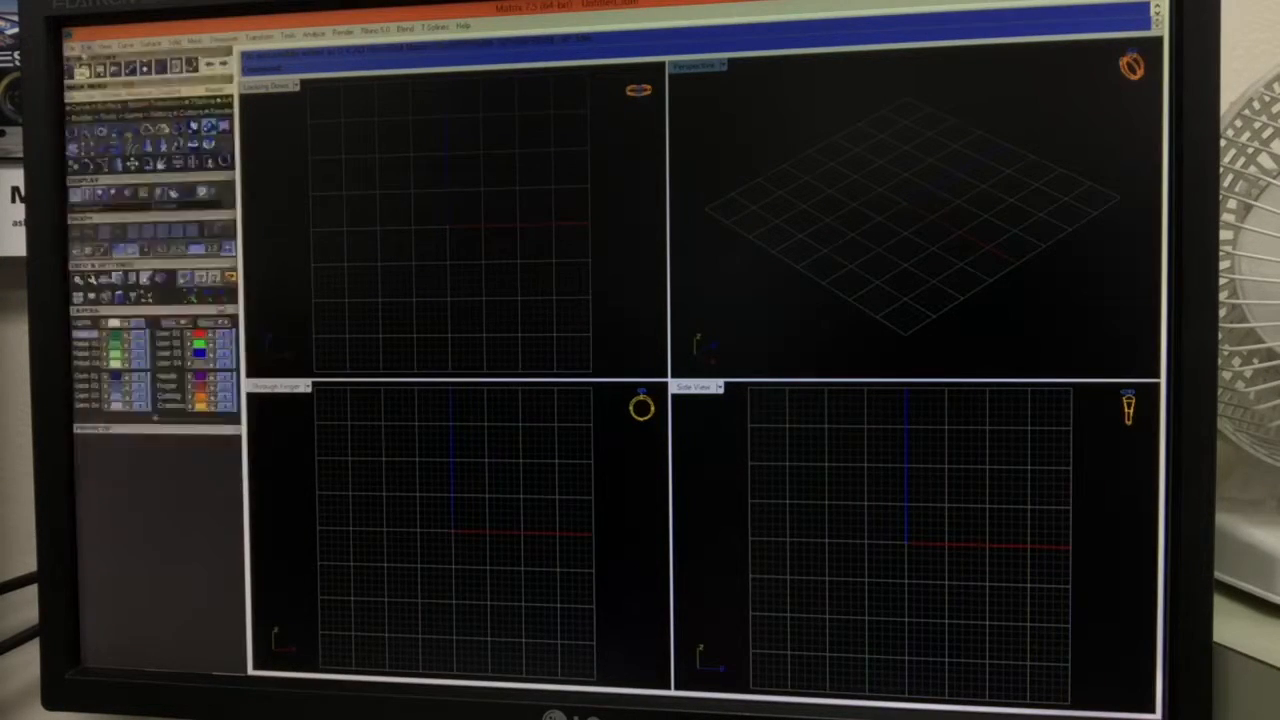
# - Bring up the Open Matrix Model dialog and browse from the Desktop into the CAD Files folder
pyautogui.click(88, 40)
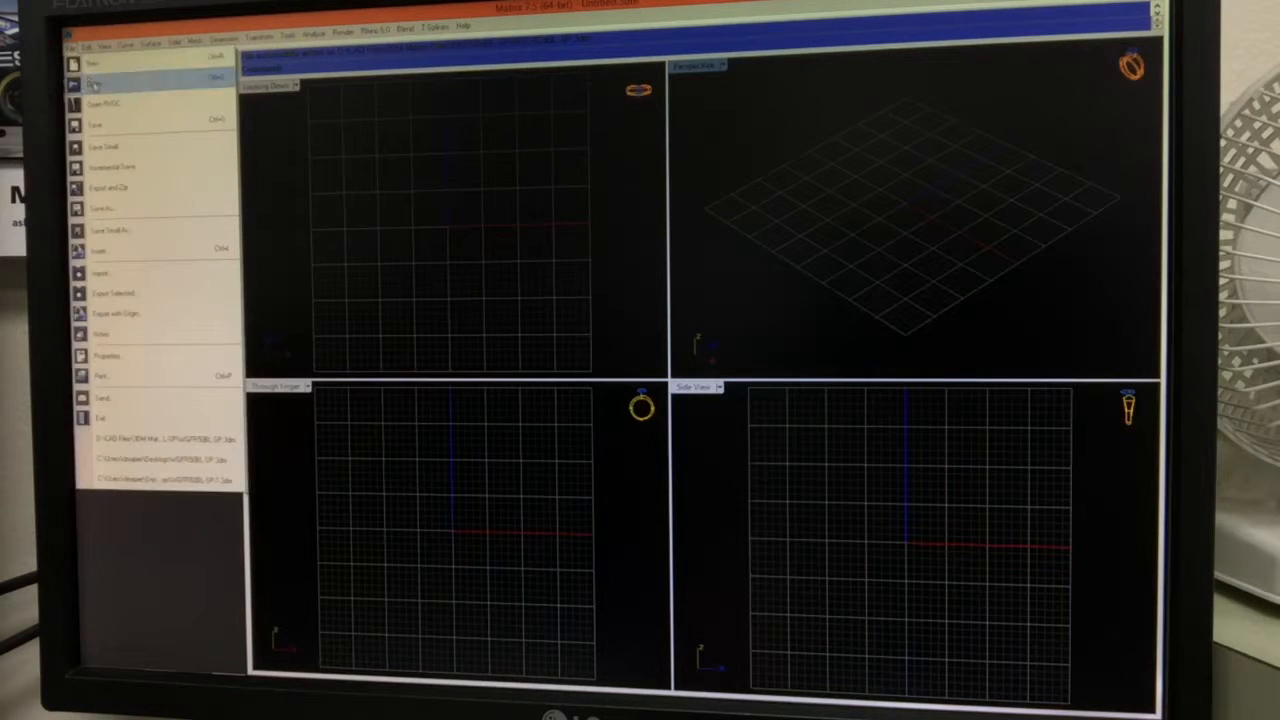
pyautogui.click(104, 104)
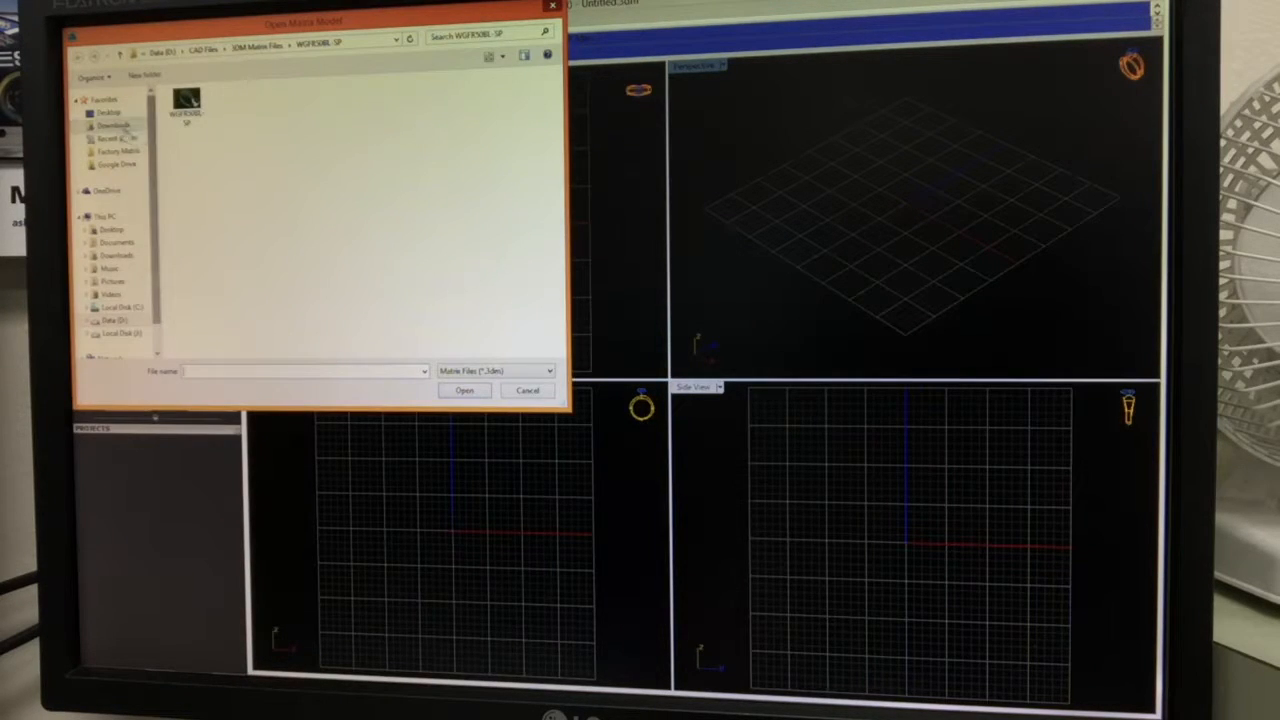
pyautogui.click(110, 112)
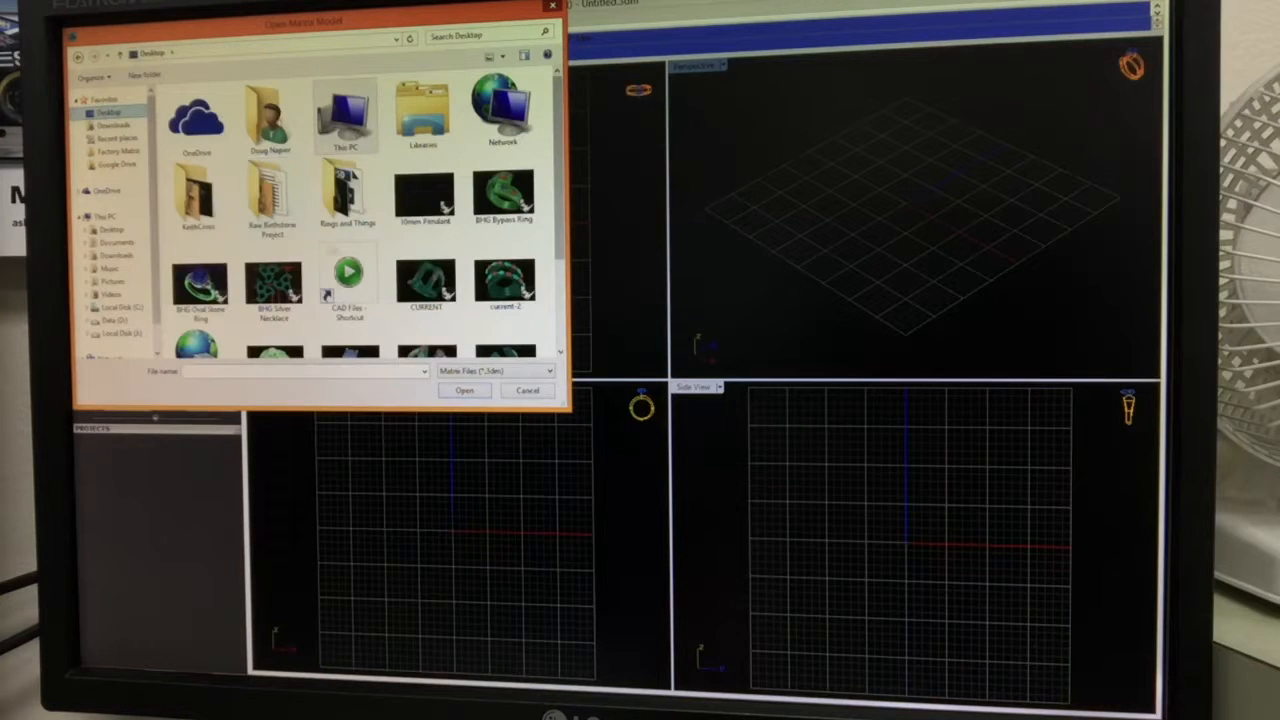
pyautogui.moveTo(348, 280)
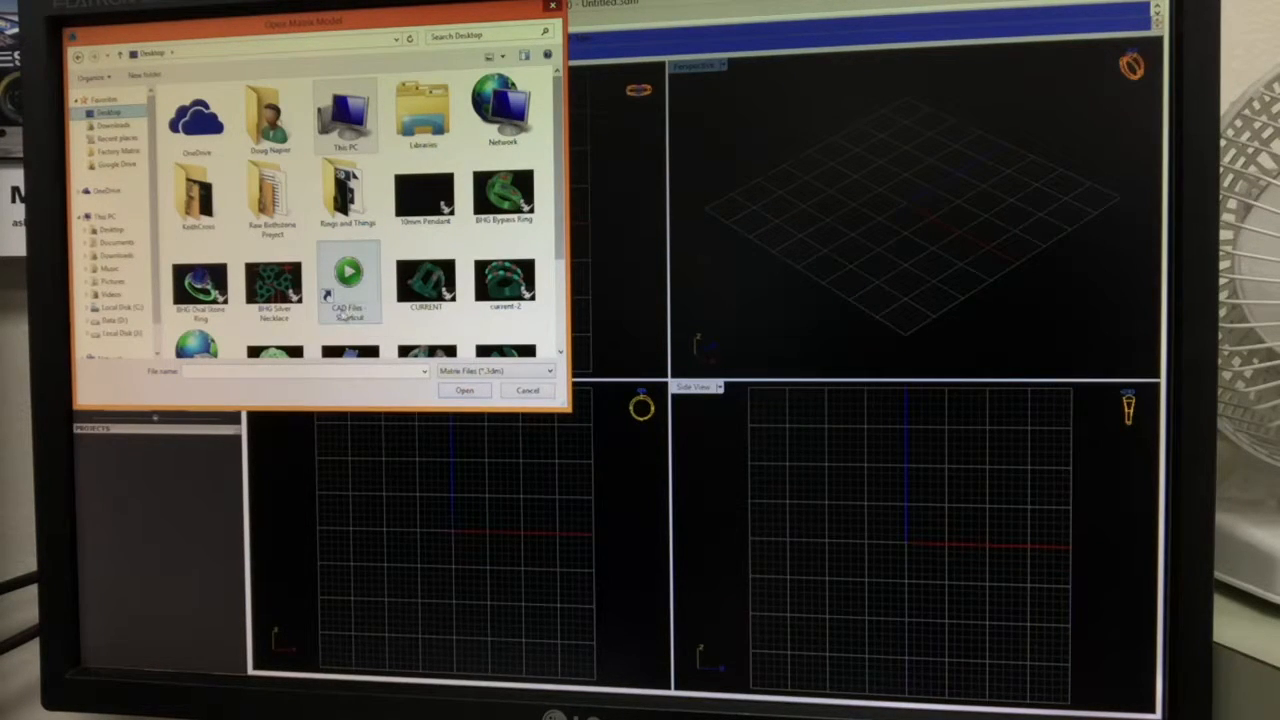
pyautogui.moveTo(350, 284)
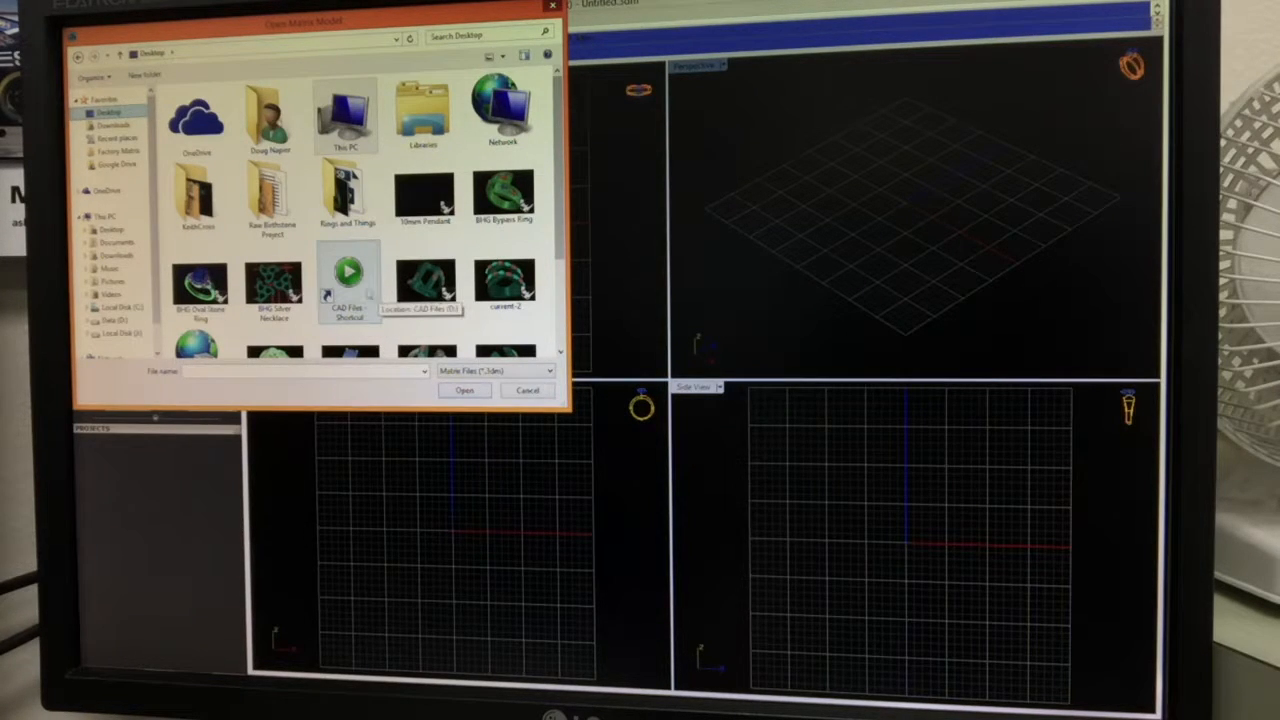
pyautogui.doubleClick(348, 284)
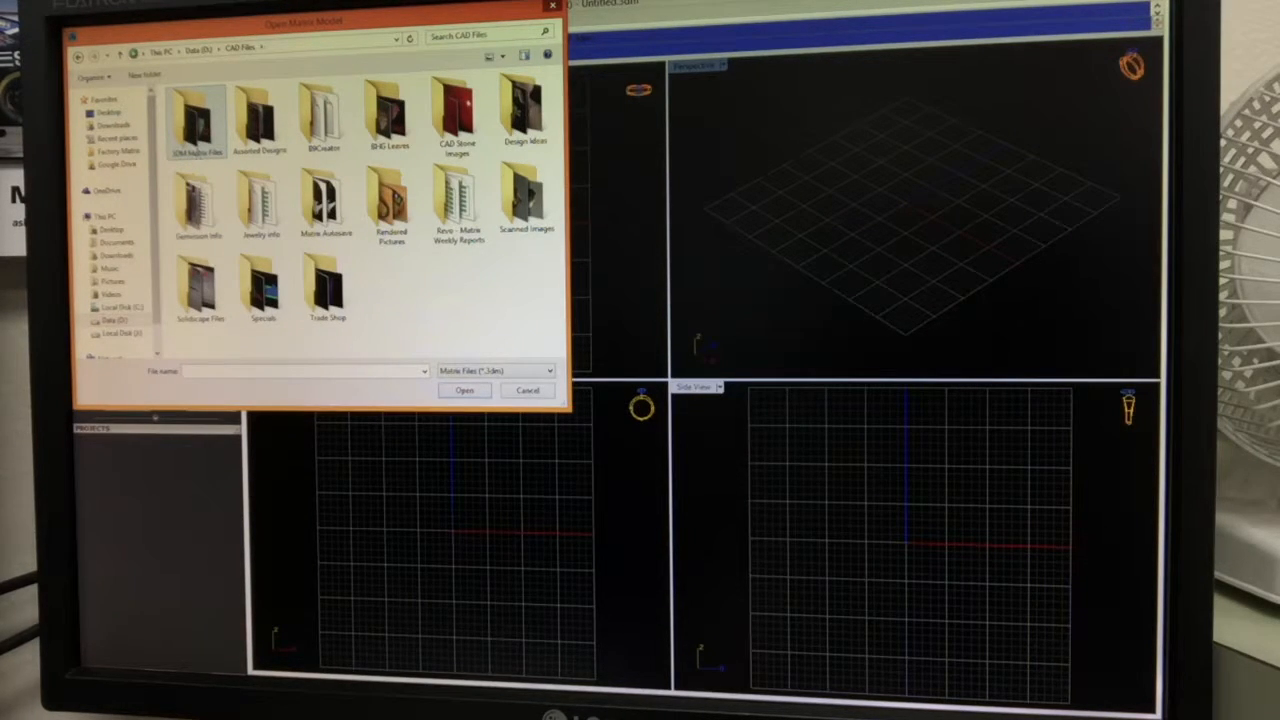
# - Browse into 3DM Matrix Files, enter the three-stone ring's folder and choose its model file
pyautogui.doubleClick(196, 120)
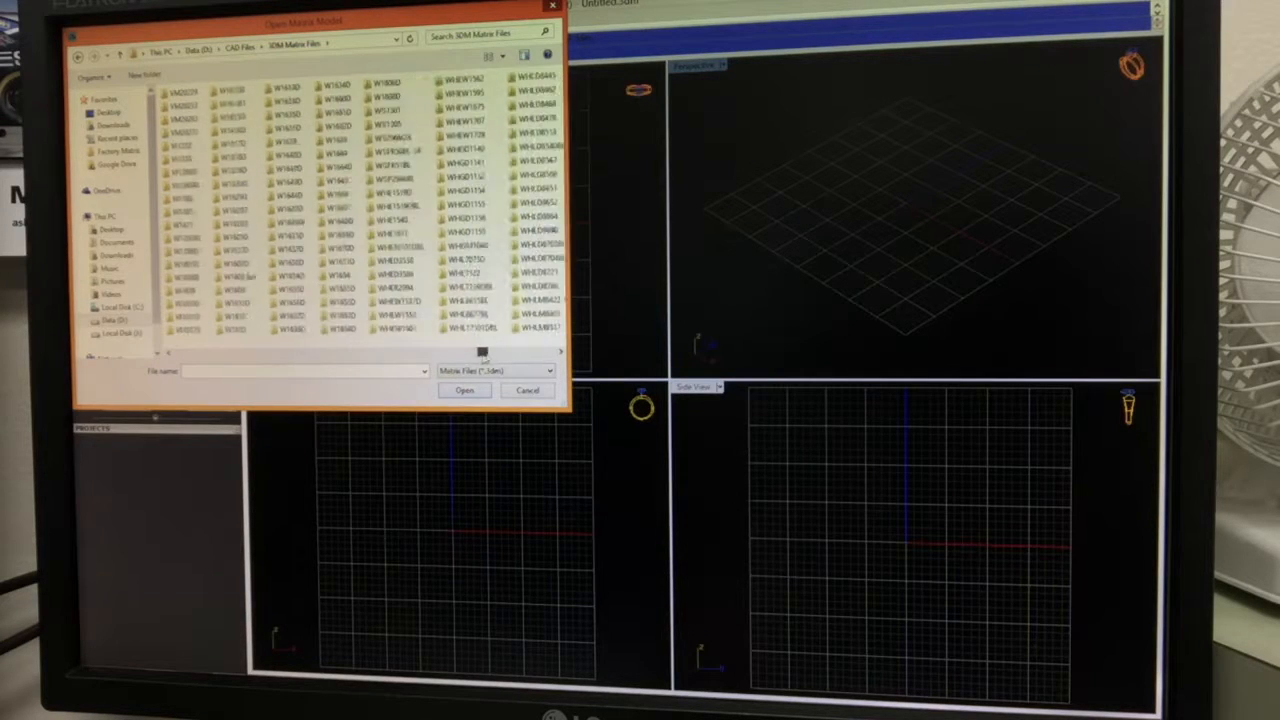
pyautogui.hscroll(3)
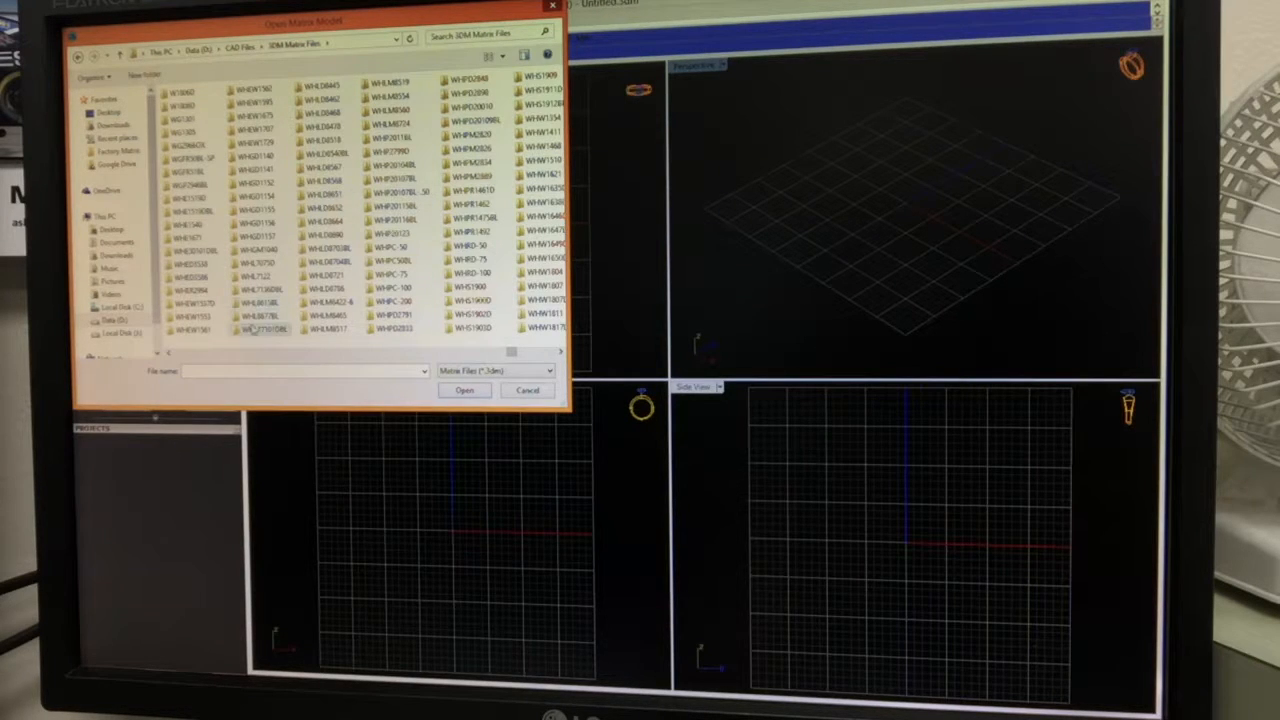
pyautogui.click(184, 172)
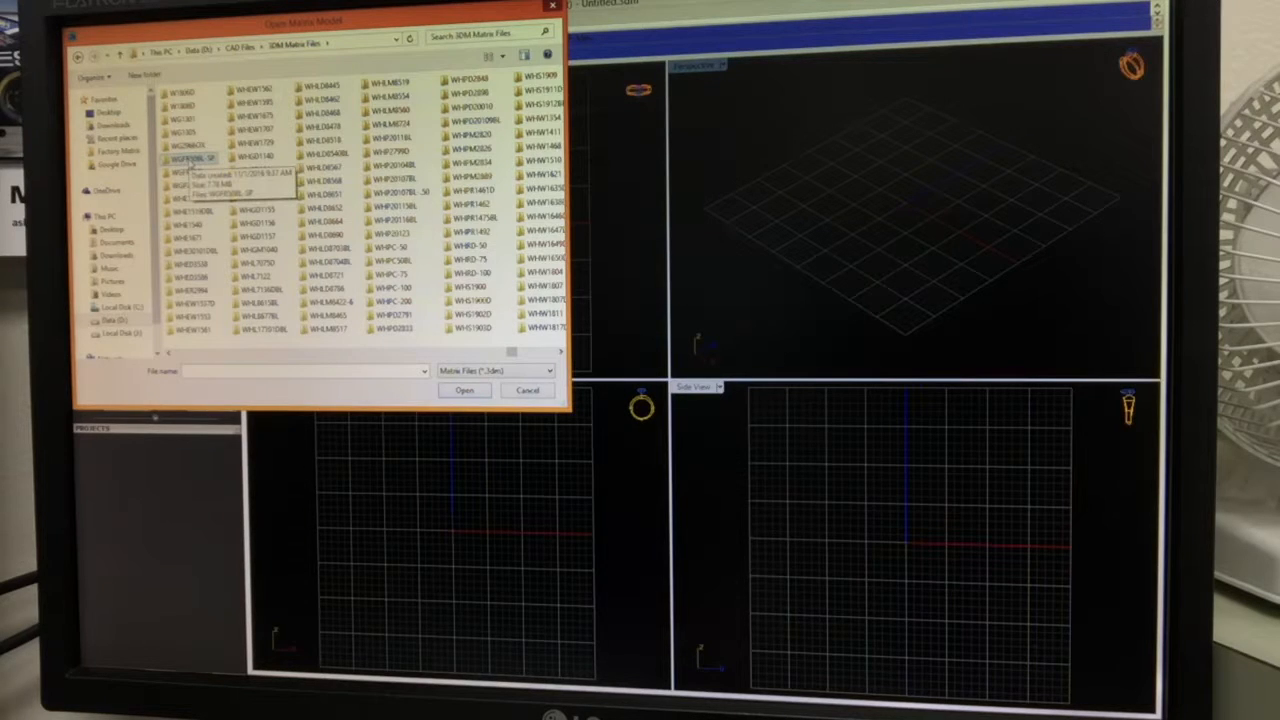
pyautogui.doubleClick(190, 158)
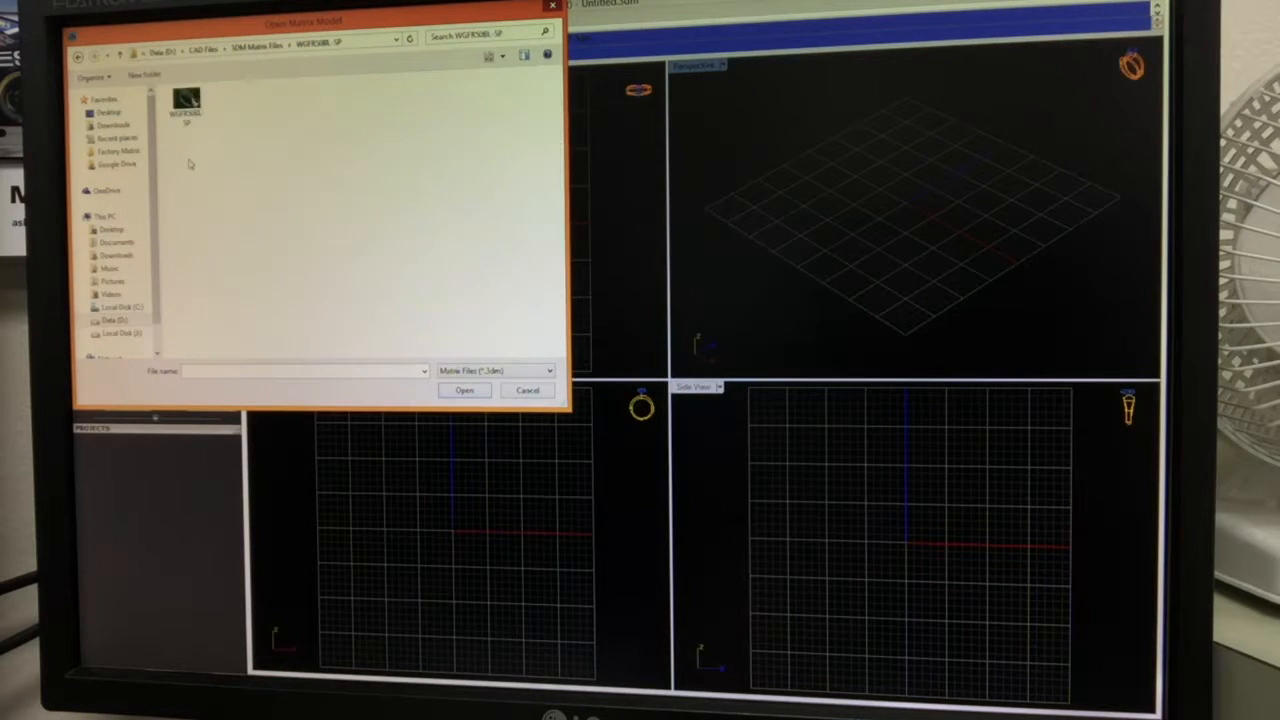
pyautogui.click(186, 104)
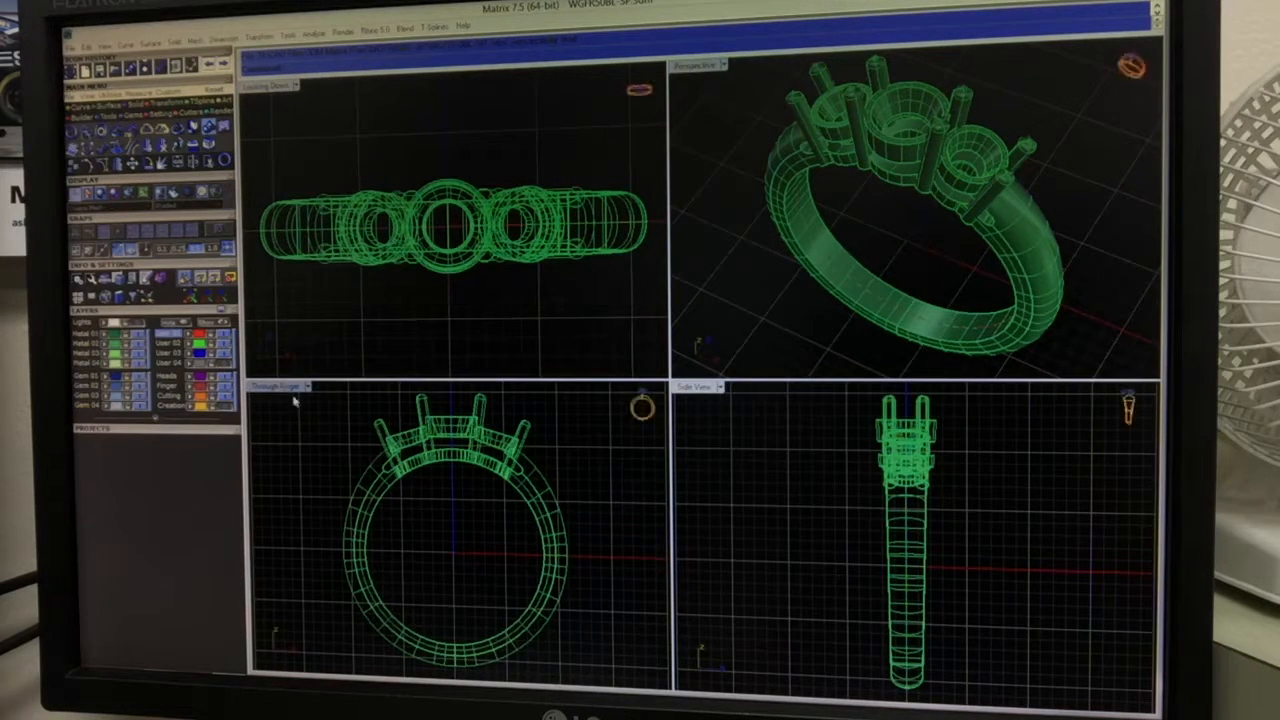
pyautogui.moveTo(530, 518)
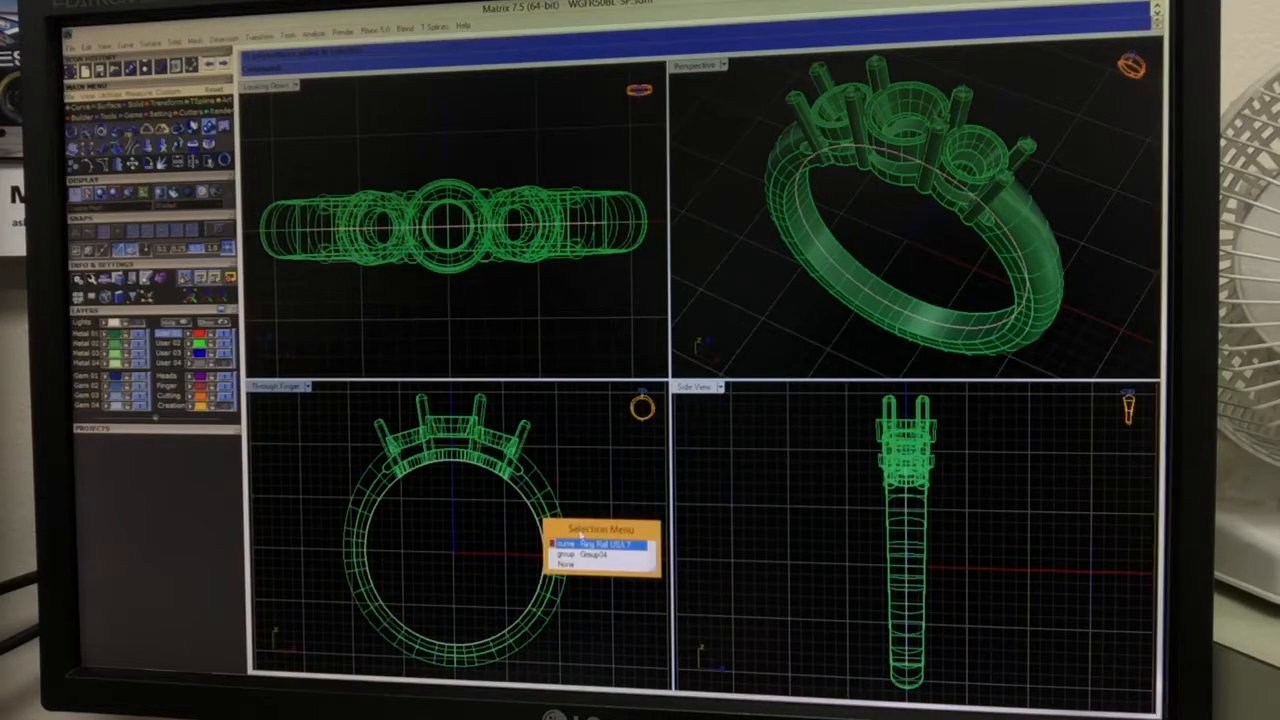
pyautogui.moveTo(616, 480)
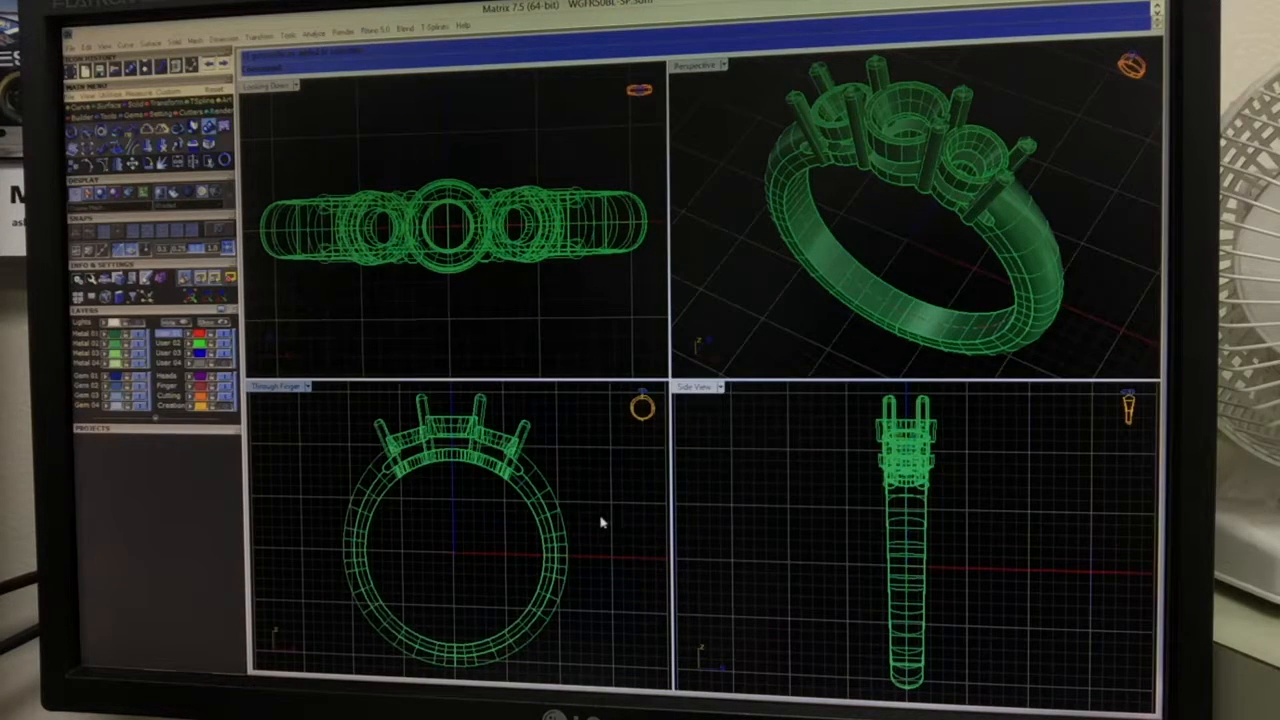
pyautogui.moveTo(640, 280)
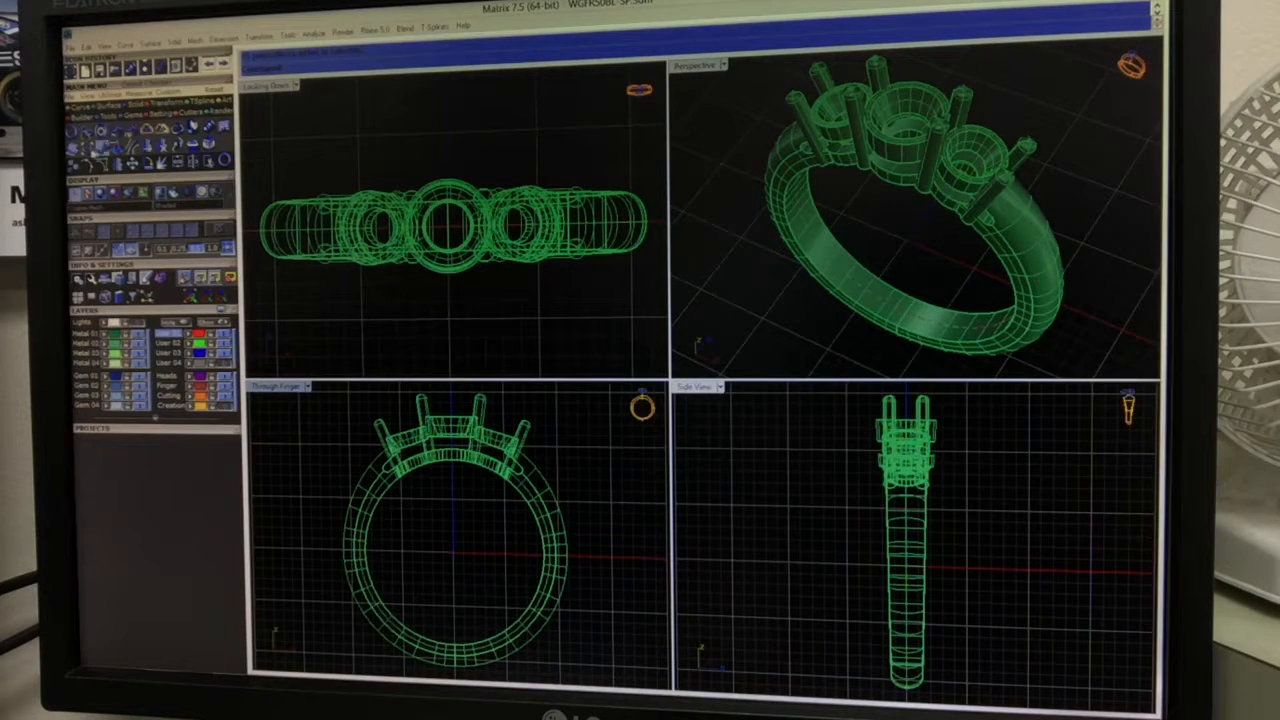
# - Start the Ring Resizer and choose the whole ring group as the part to resize
pyautogui.click(84, 428)
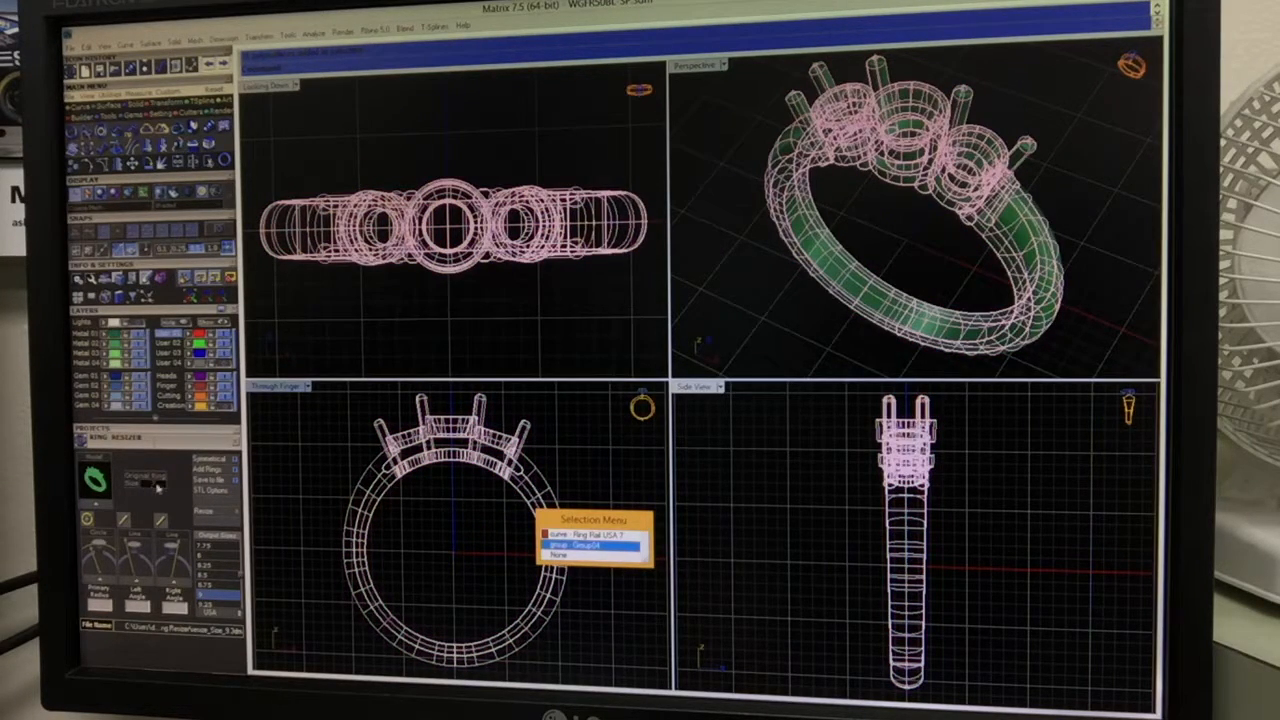
pyautogui.click(592, 548)
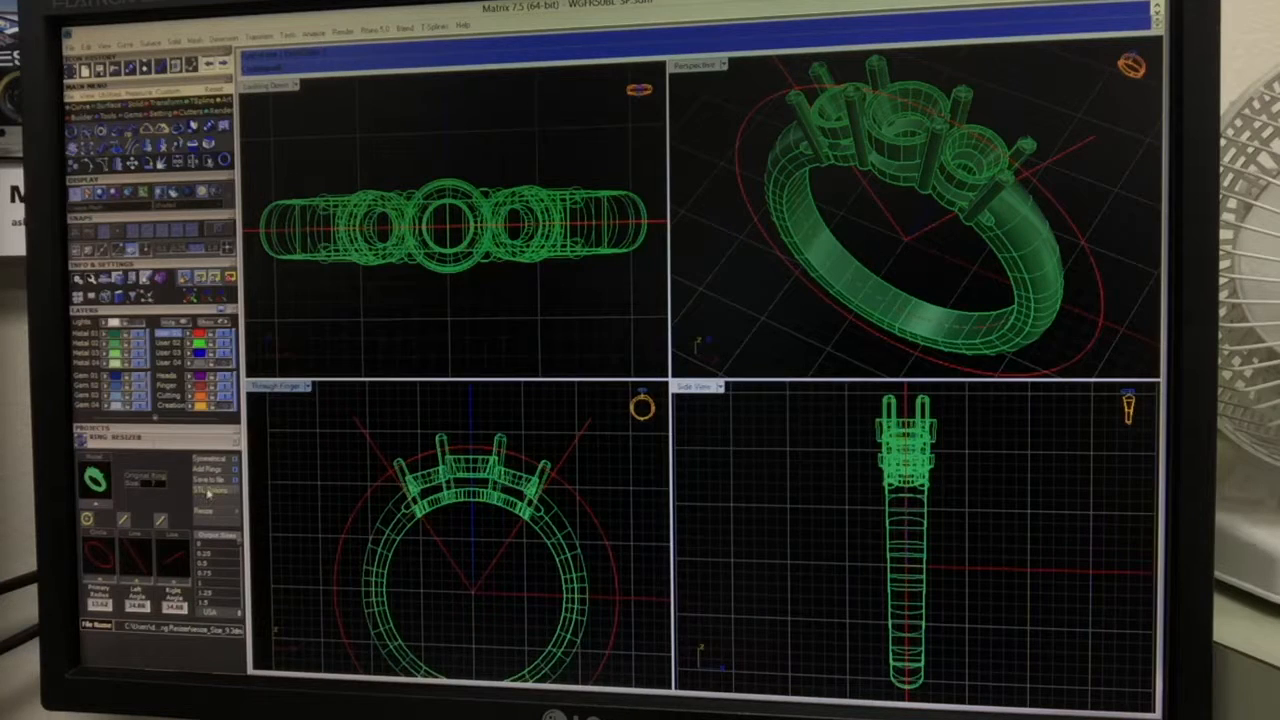
# - Accept the Ring Resizer settings so a resized copy of the ring is generated beside the original
pyautogui.click(208, 490)
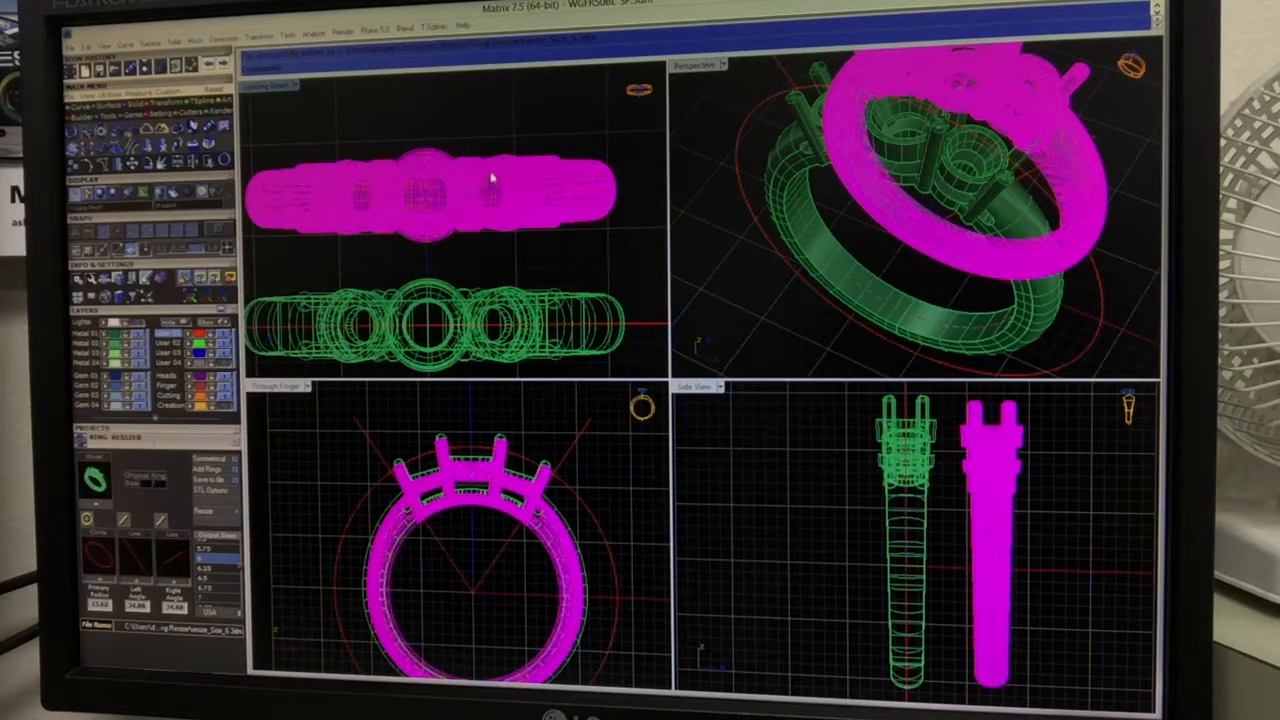
pyautogui.moveTo(516, 206)
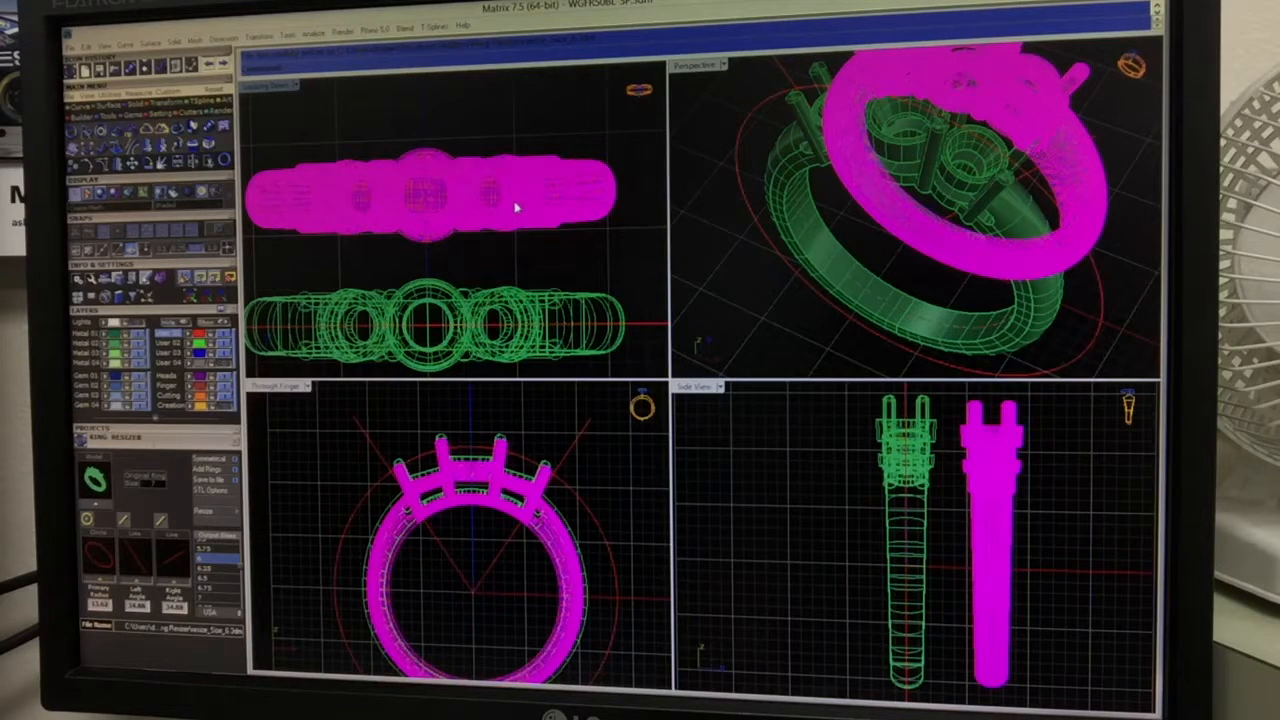